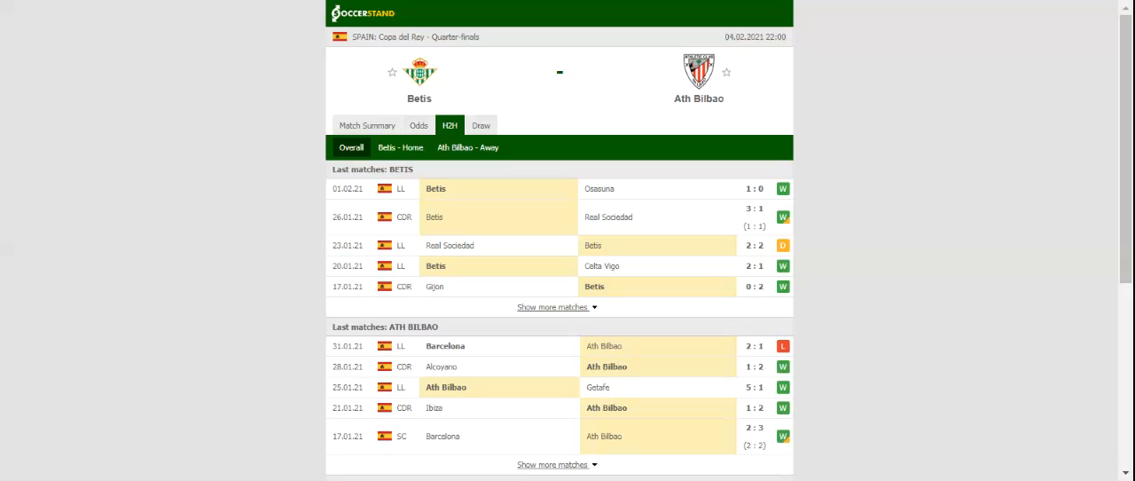
- Filter H2H to Ath Bilbao away results, then switch to the match's betting odds
click(468, 147)
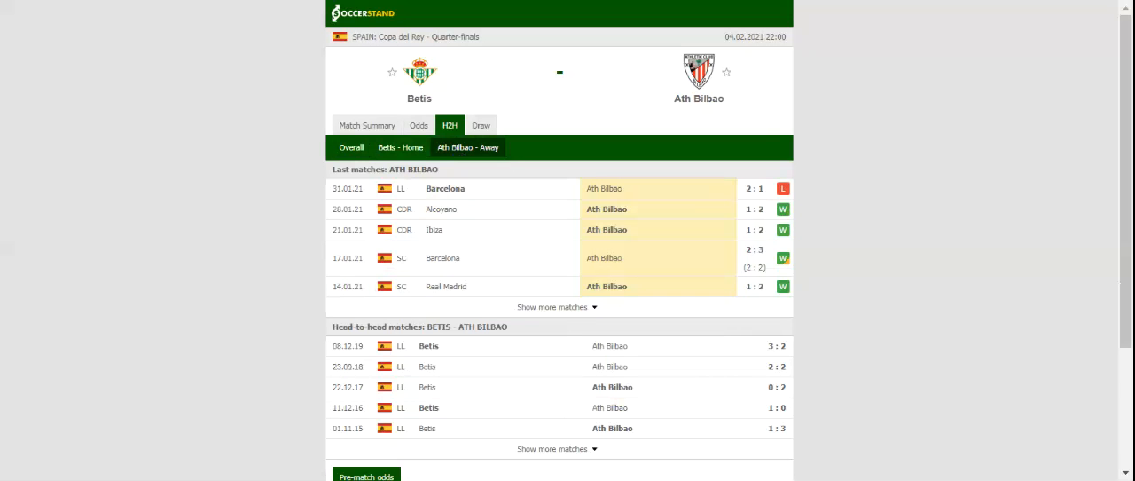
click(418, 124)
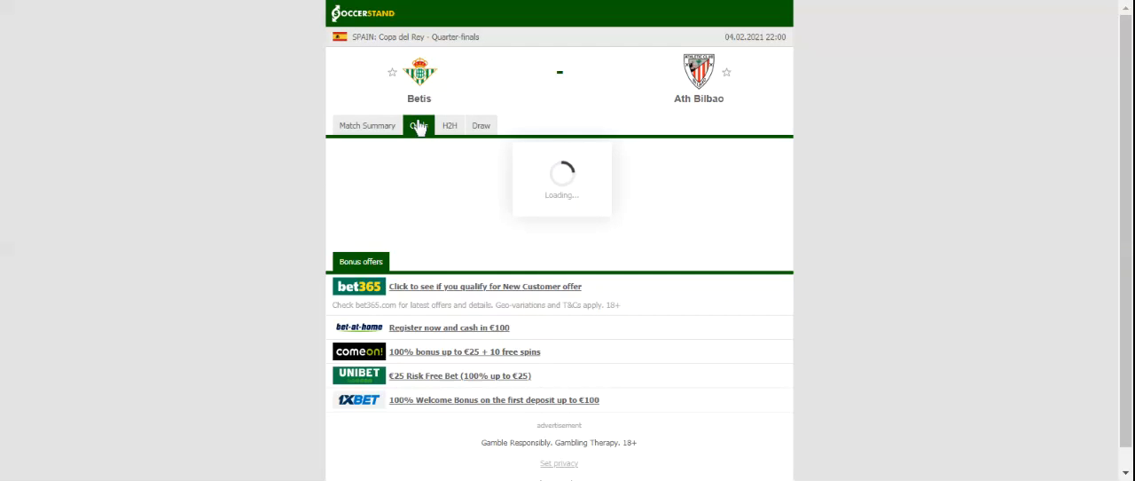